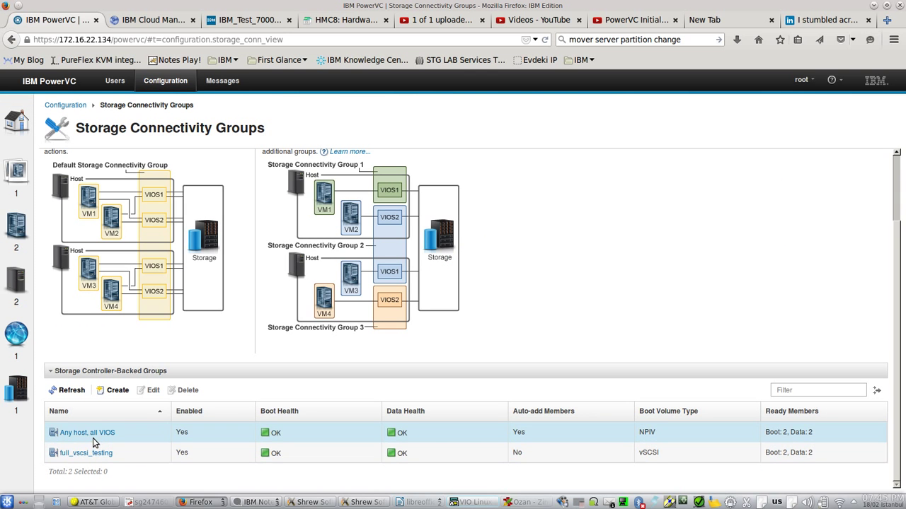
mouse_move(85, 453)
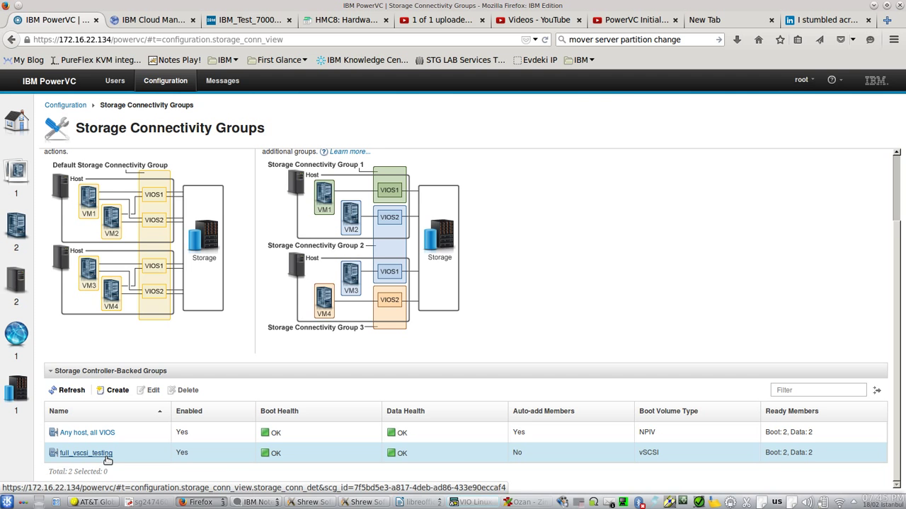
Review the 'Any host, all VIOS' group's NPIV settings and leave them unchanged via Cancel
left_click(88, 433)
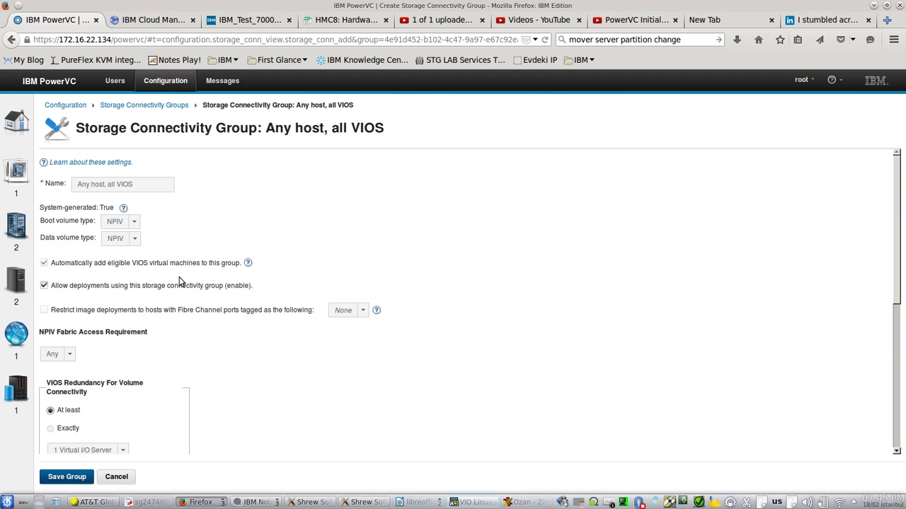
left_click(144, 104)
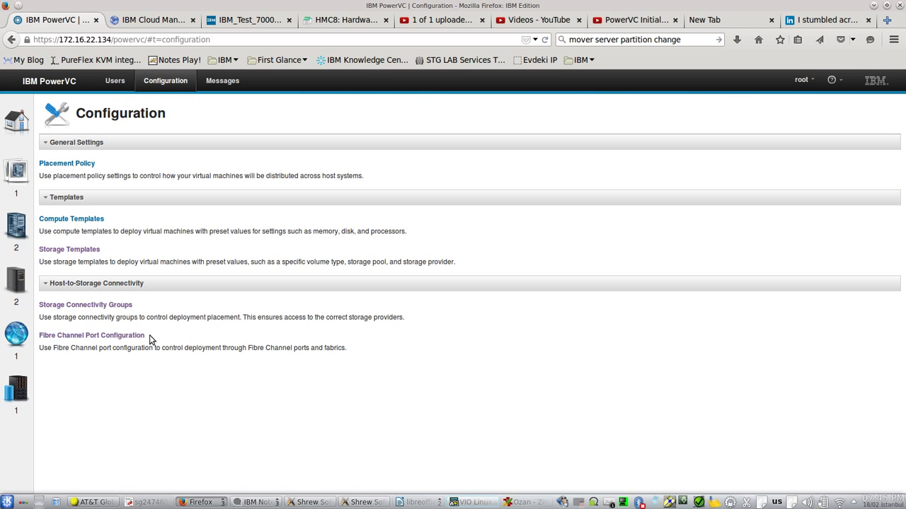
Review the four untagged VIOS ports on fabrics A: sw1 and B: sw2 without tagging any
left_click(90, 334)
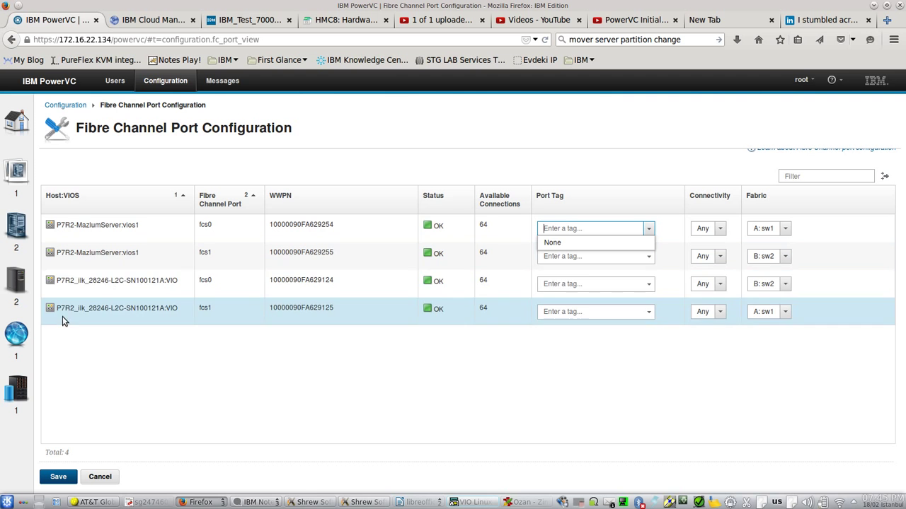
left_click(592, 227)
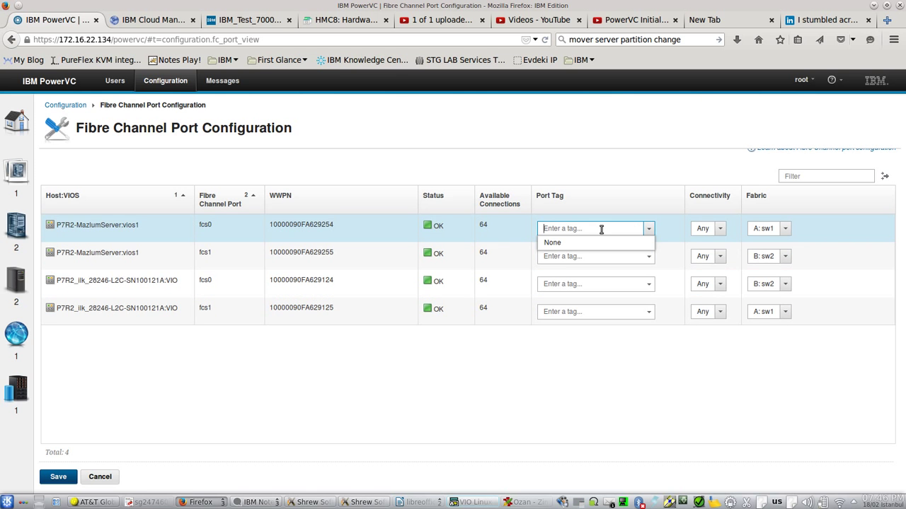
left_click(718, 228)
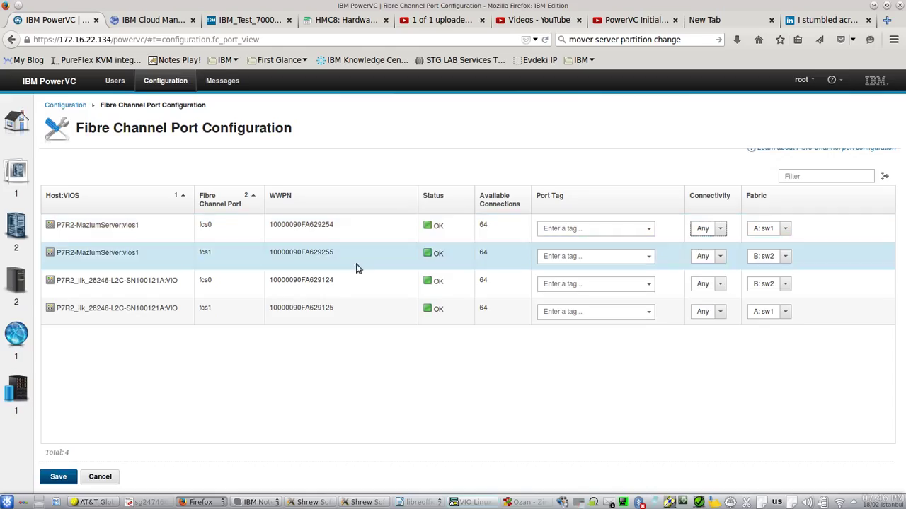
mouse_move(8, 317)
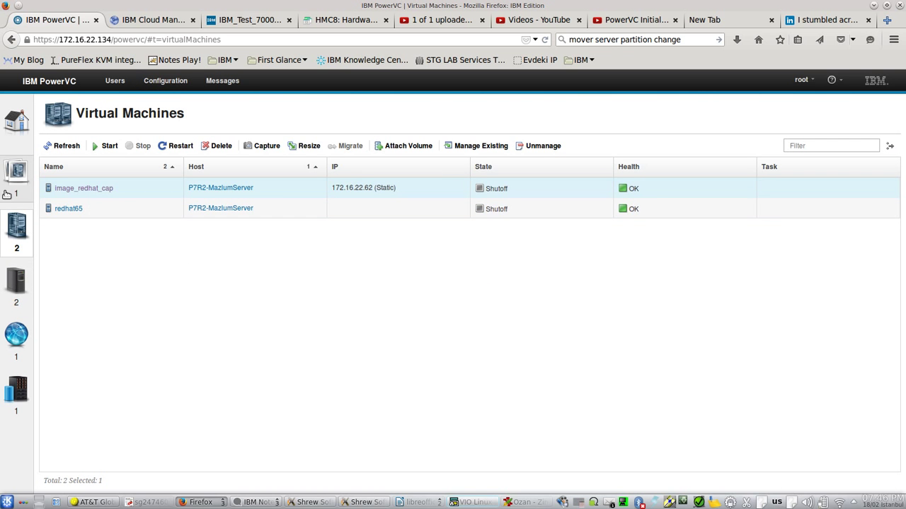
mouse_move(15, 283)
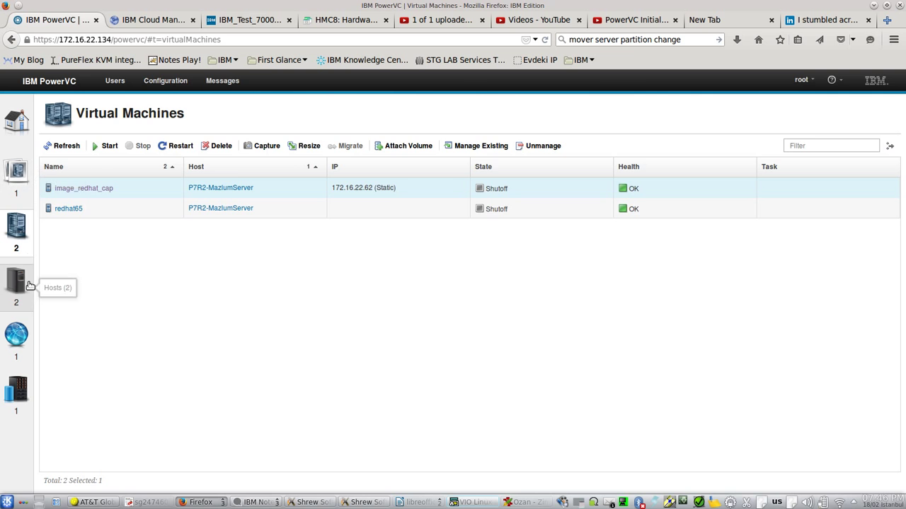
Review the managed Hosts list and the registered SAN fabrics from the environment overview
left_click(17, 281)
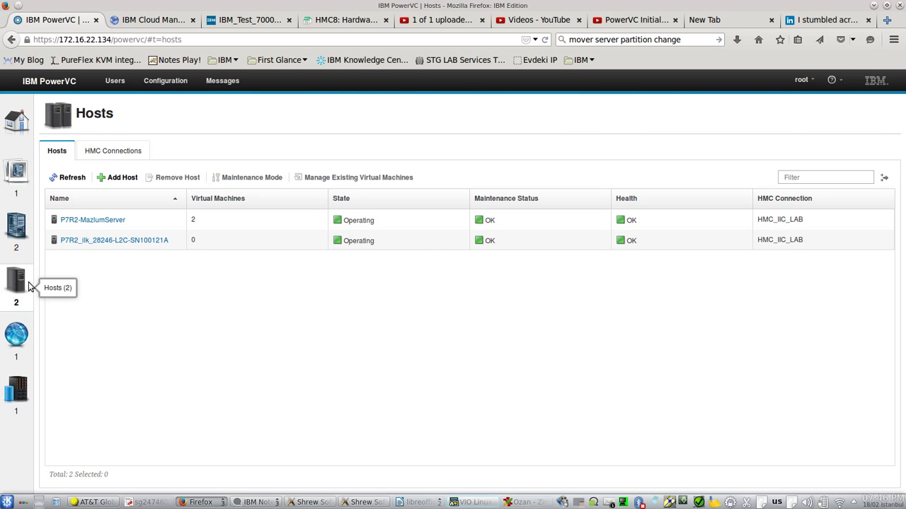
left_click(17, 120)
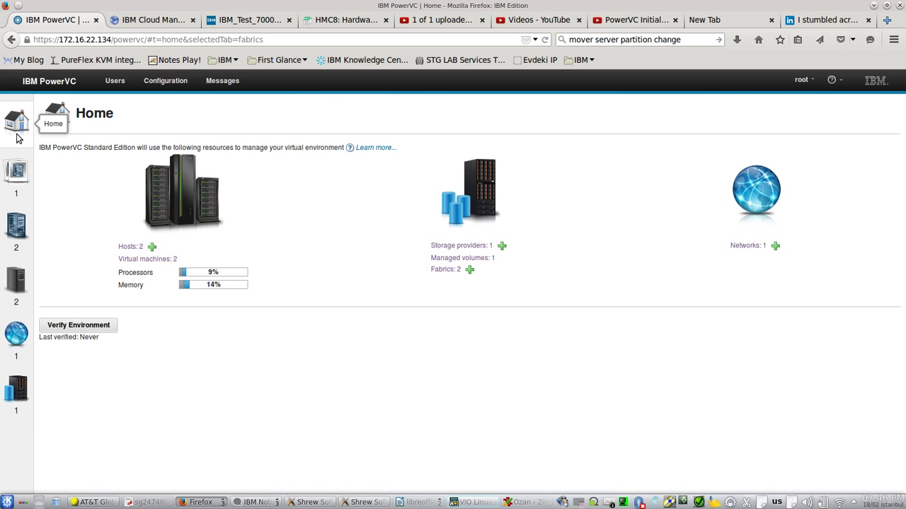
left_click(445, 268)
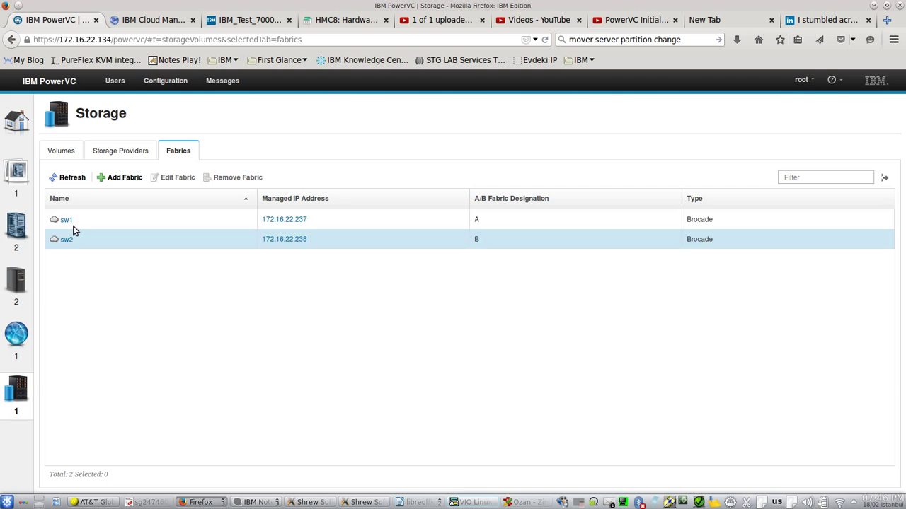
left_click(164, 79)
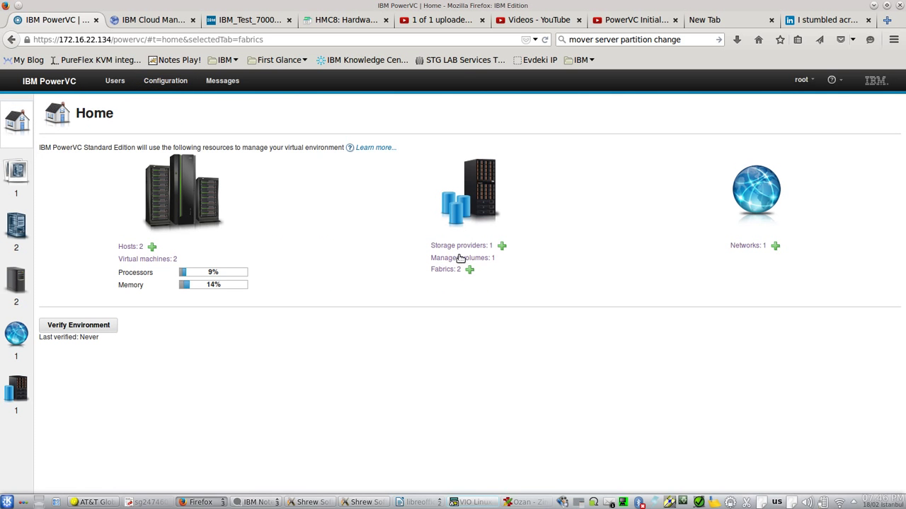
Check the V7K storage provider, then show the two operating hosts with OK health
left_click(459, 246)
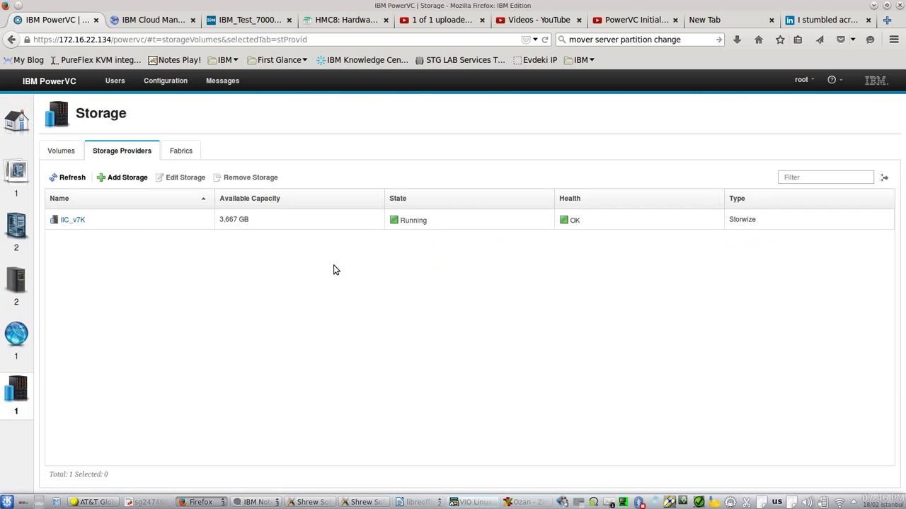
left_click(73, 220)
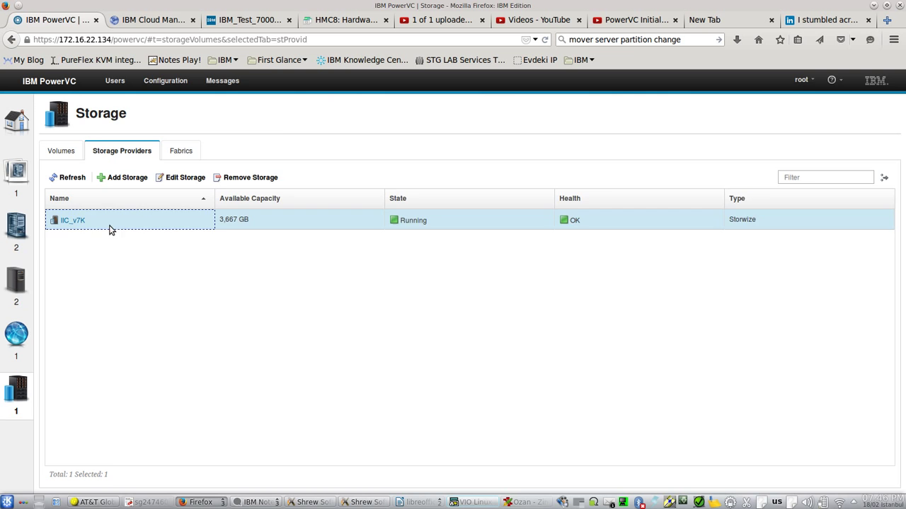
left_click(17, 226)
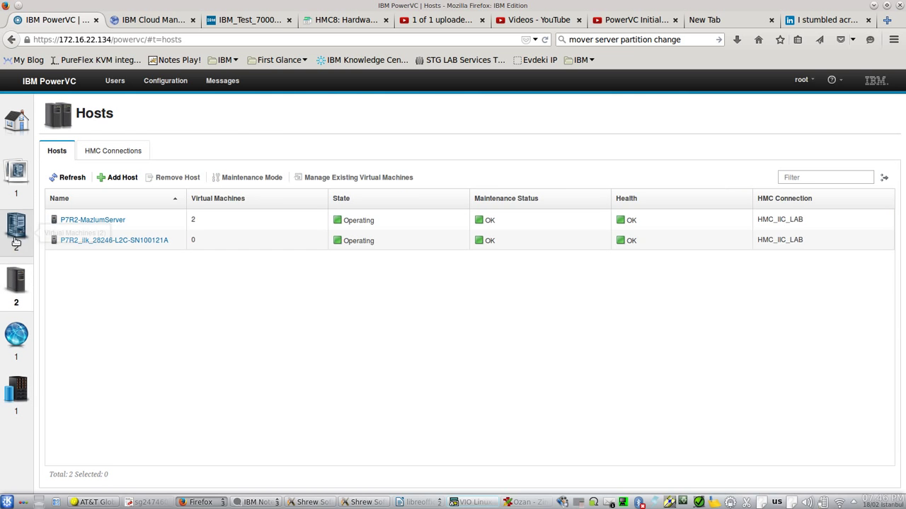
Start deploying image_redhat_cap as redhat_npiv to host P7R2_ilk_28246-L2C-SN100121A
left_click(16, 171)
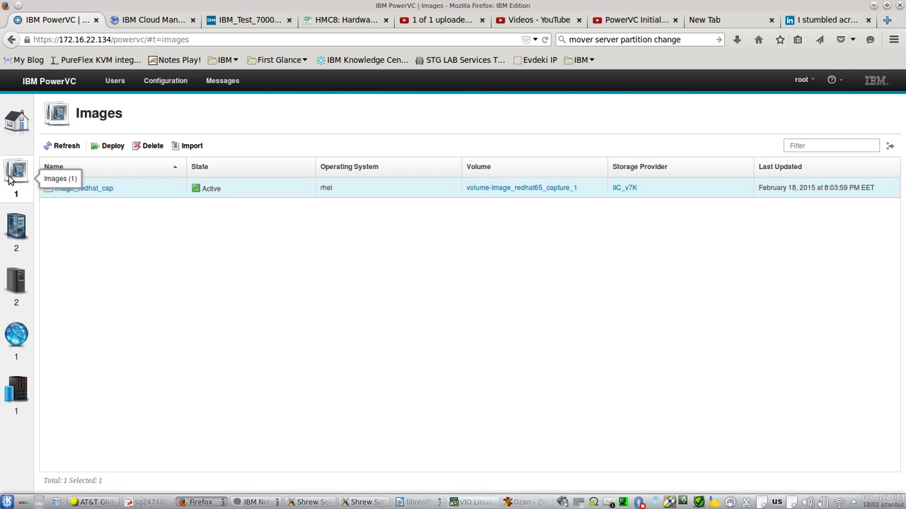
mouse_move(116, 160)
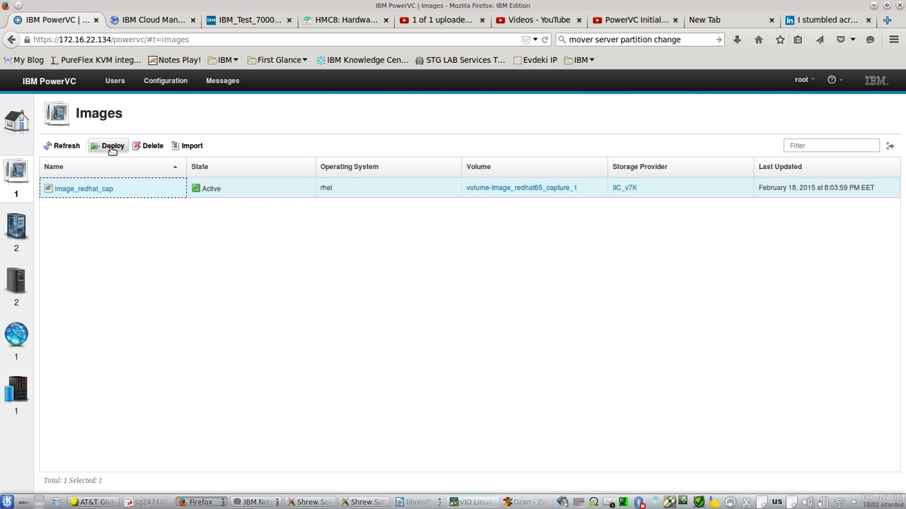
left_click(112, 146)
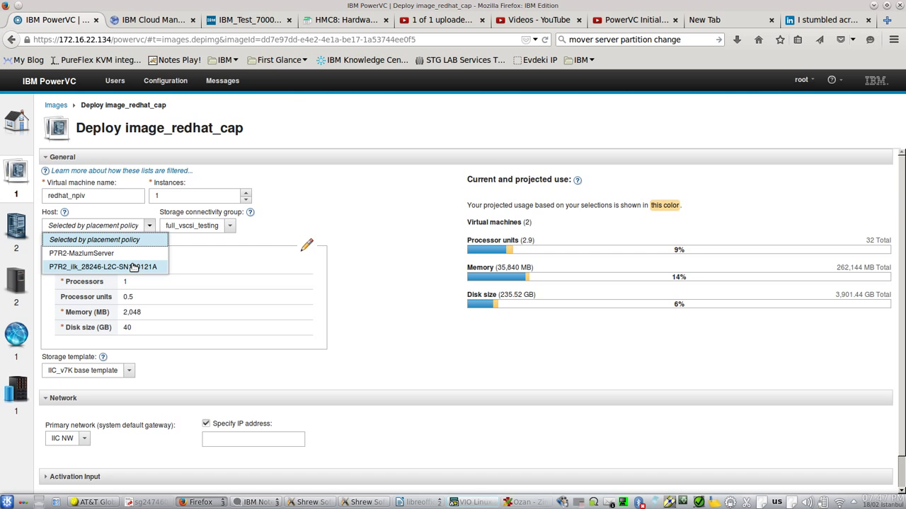
left_click(102, 266)
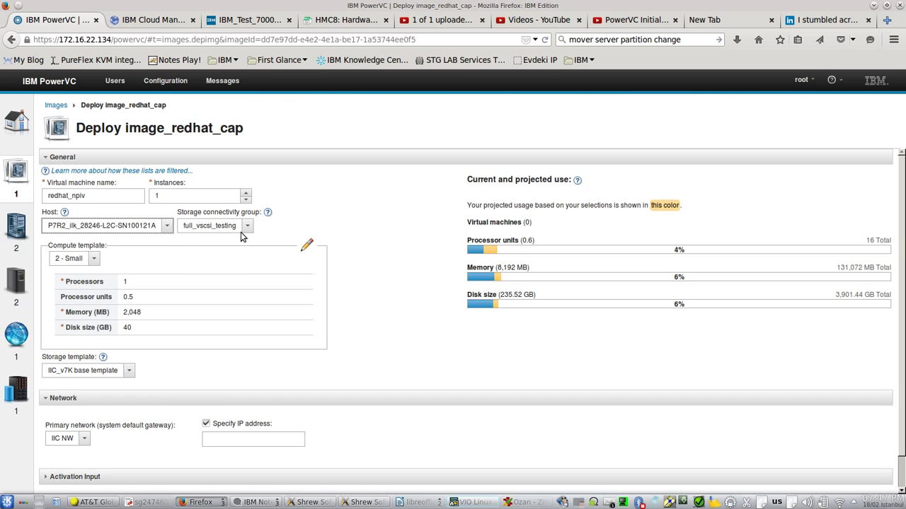
Use the 'Any host, all VIOS' connectivity group with IP 172.16.22.63 and submit the deployment
left_click(246, 226)
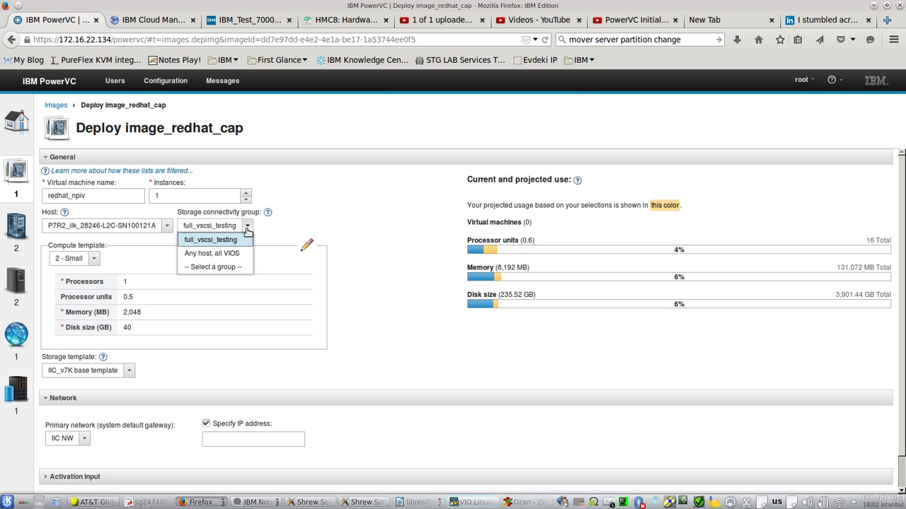
left_click(212, 253)
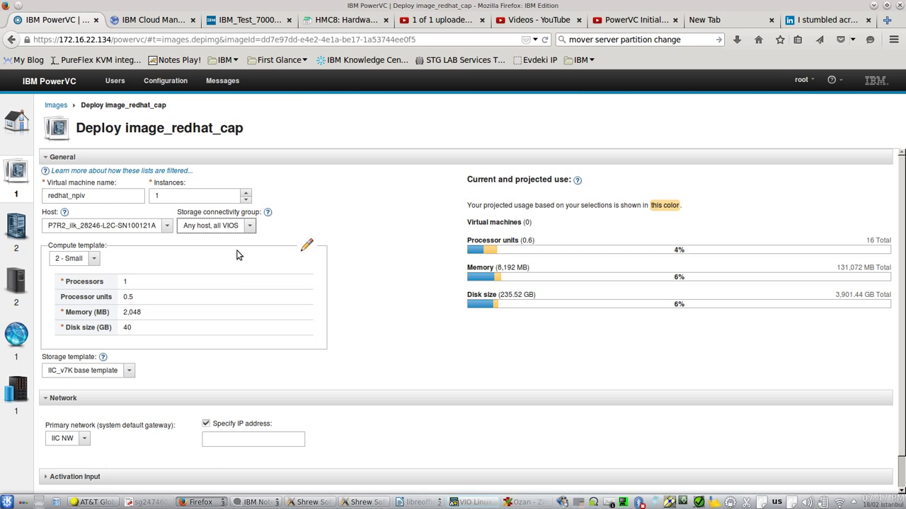
type("172.16.22.63")
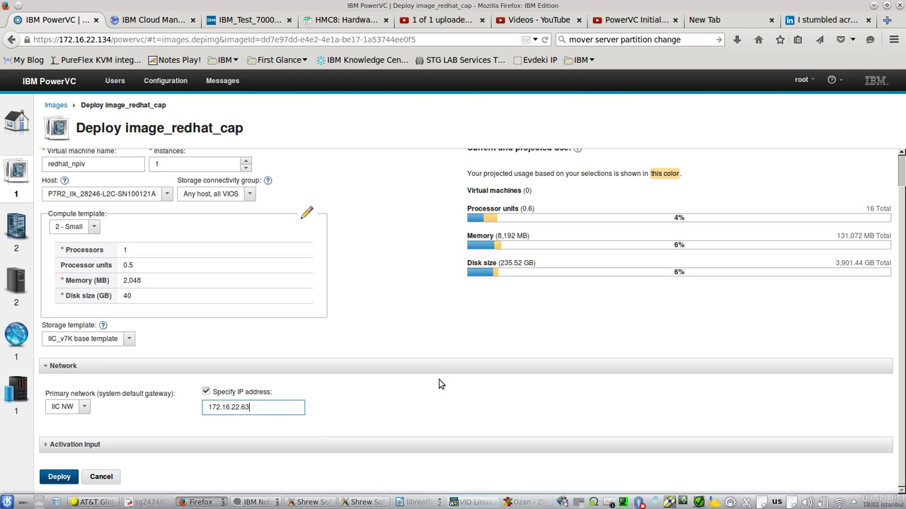
mouse_move(111, 377)
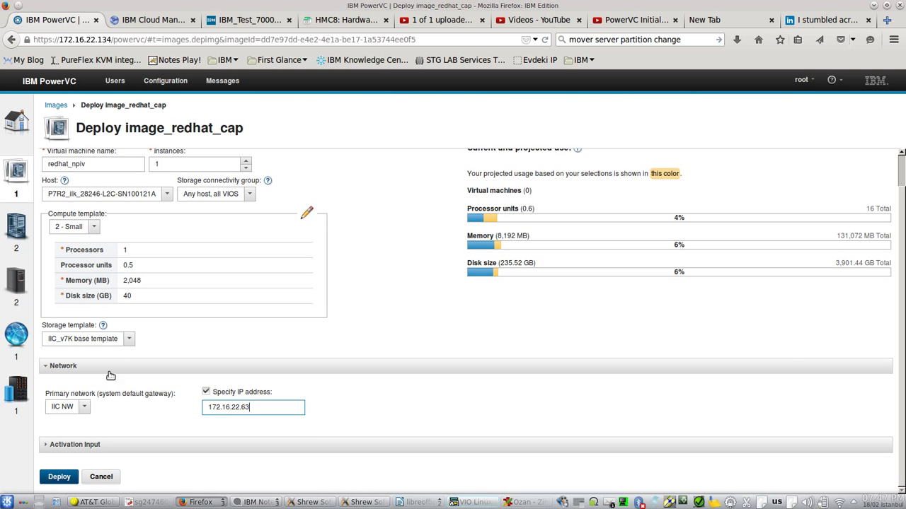
left_click(60, 476)
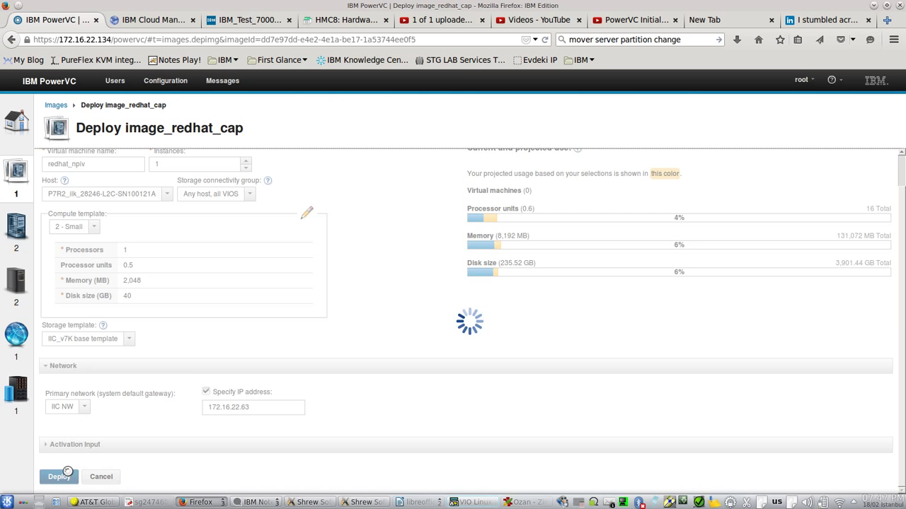
Show redhat_npiv Active with OK health at 172.16.22.63 in the Virtual Machines list
left_click(60, 475)
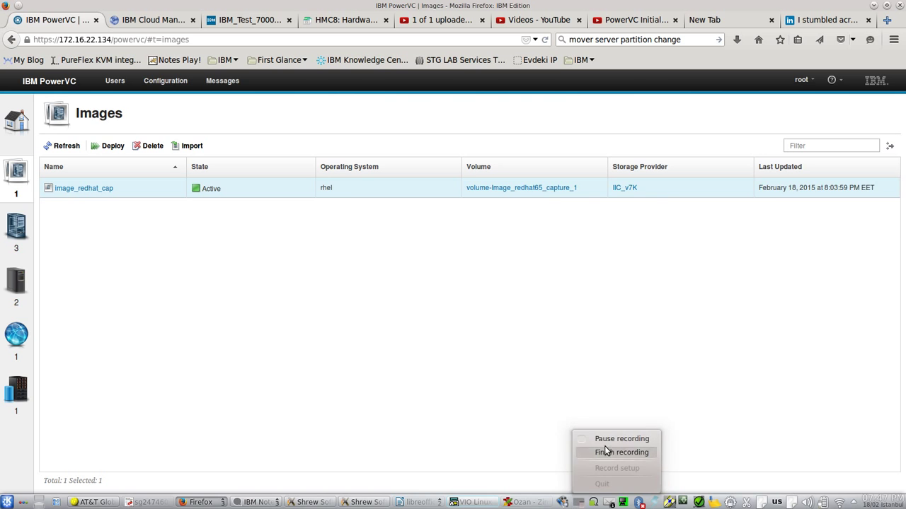
left_click(15, 226)
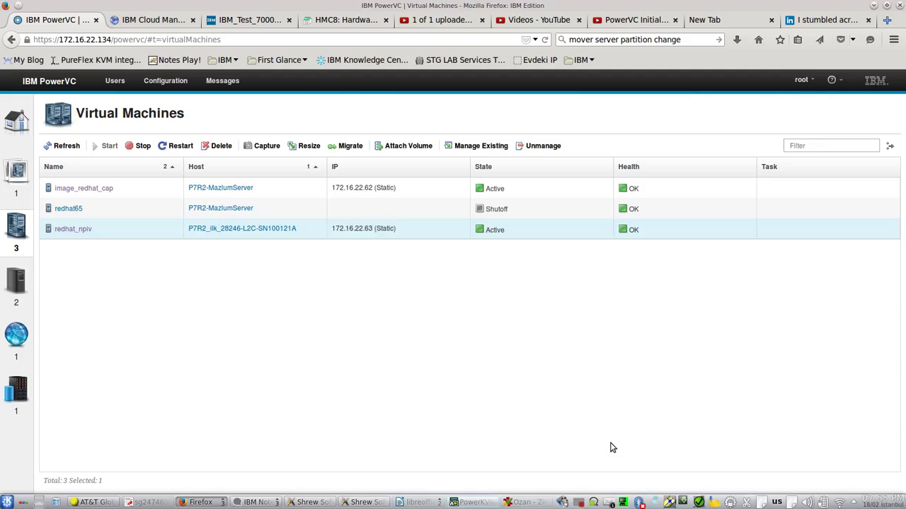
mouse_move(110, 234)
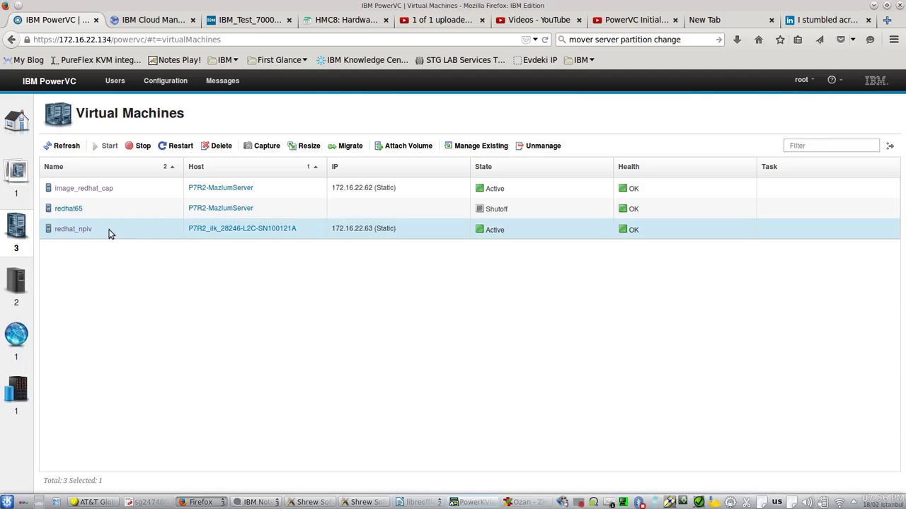
left_click(74, 230)
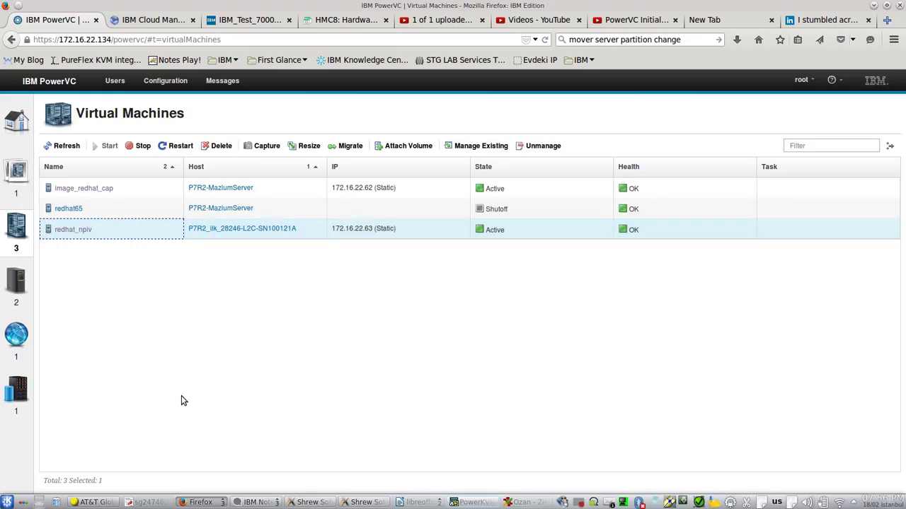
mouse_move(177, 399)
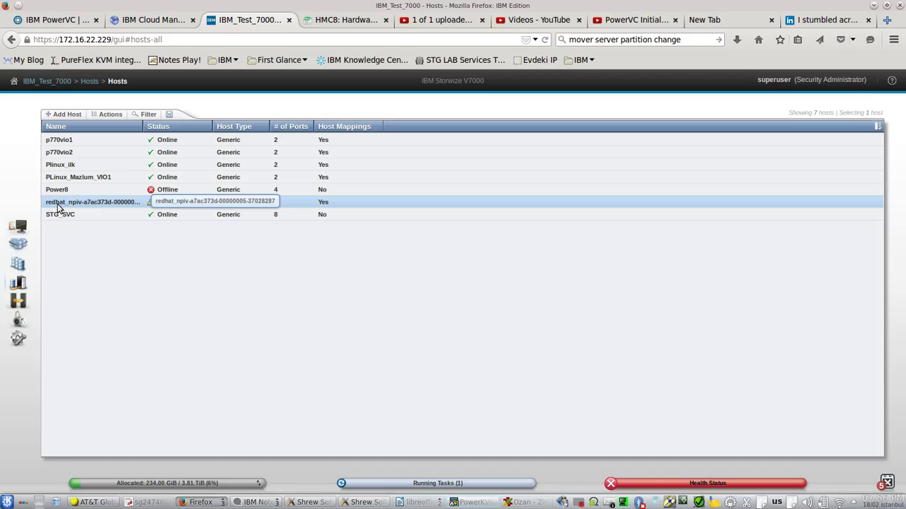
mouse_move(193, 245)
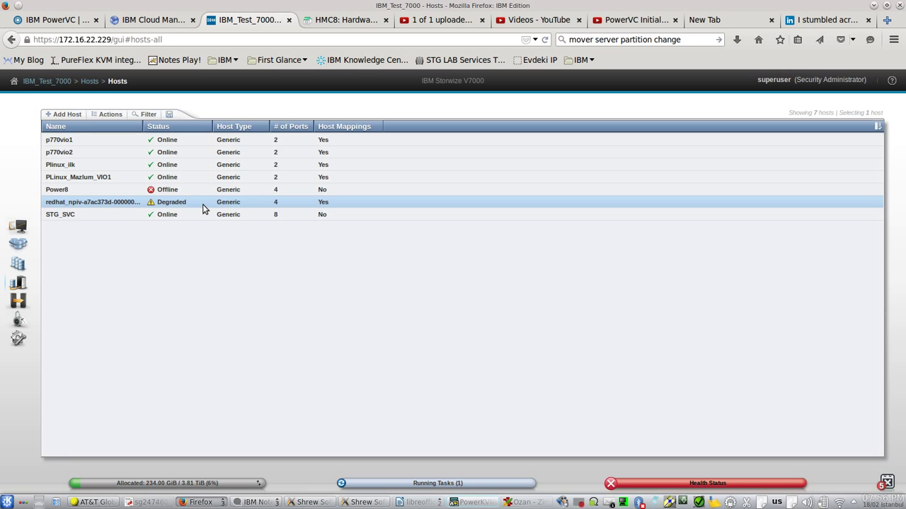
Inspect the auto-created redhat_npiv host's four FC port definitions, two active and two offline
double_click(92, 201)
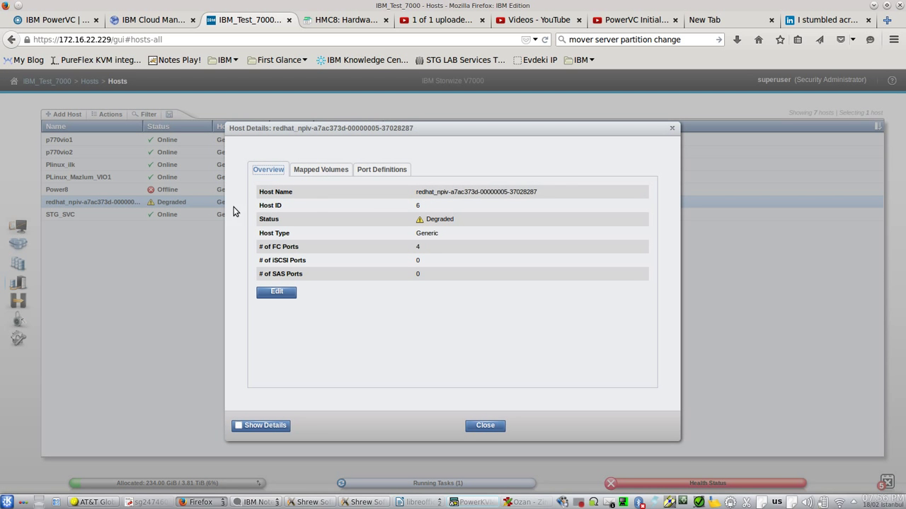
left_click(382, 170)
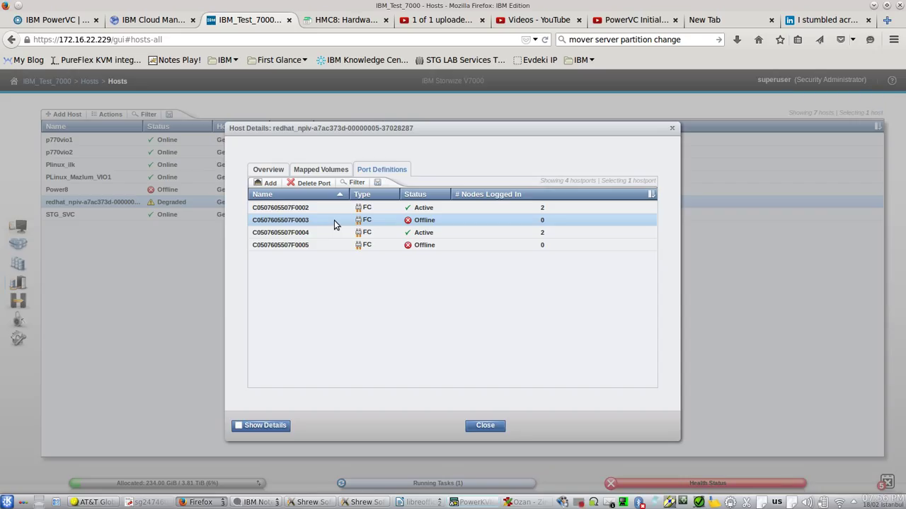
mouse_move(677, 119)
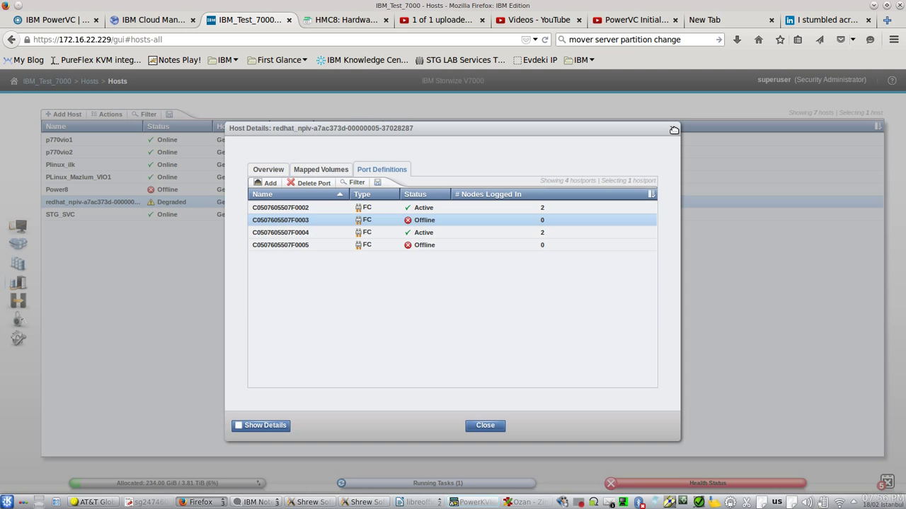
left_click(484, 424)
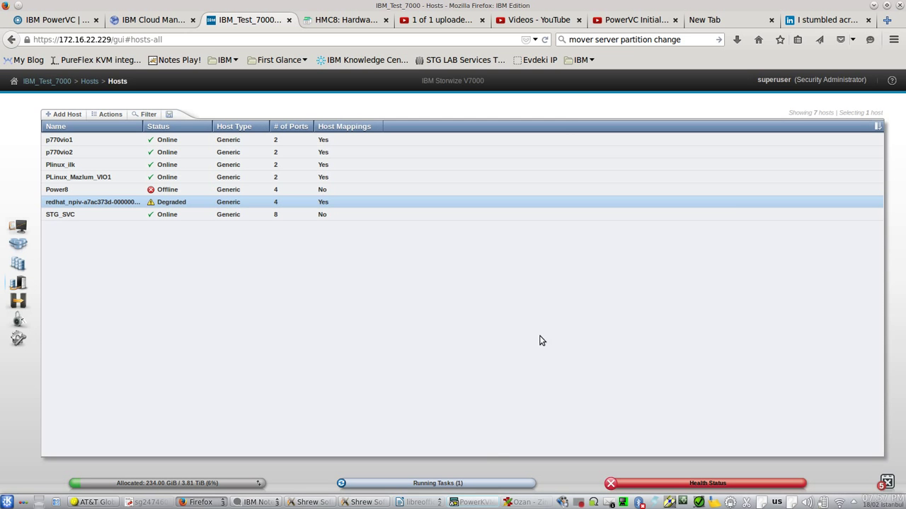
View the four new powervc npiv zones in the FC1_ALT switch session, then return to the browser
left_click(472, 501)
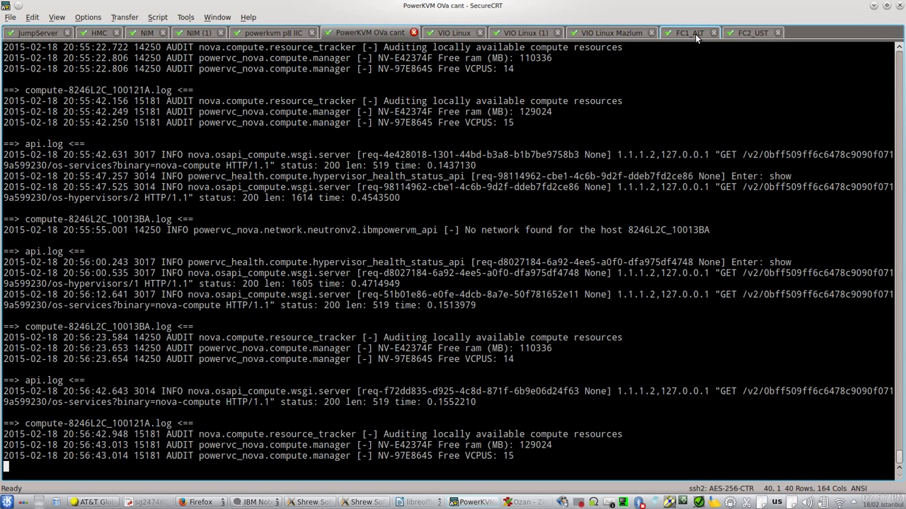
left_click(687, 33)
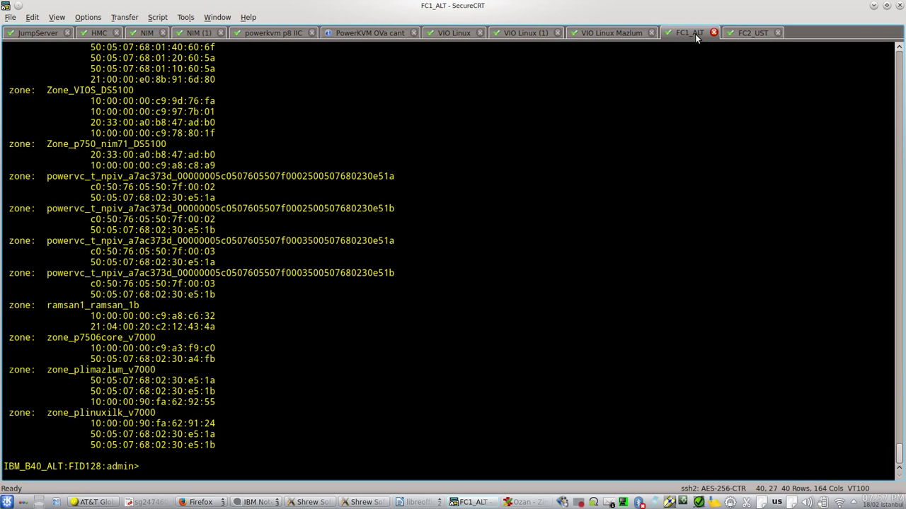
mouse_move(139, 402)
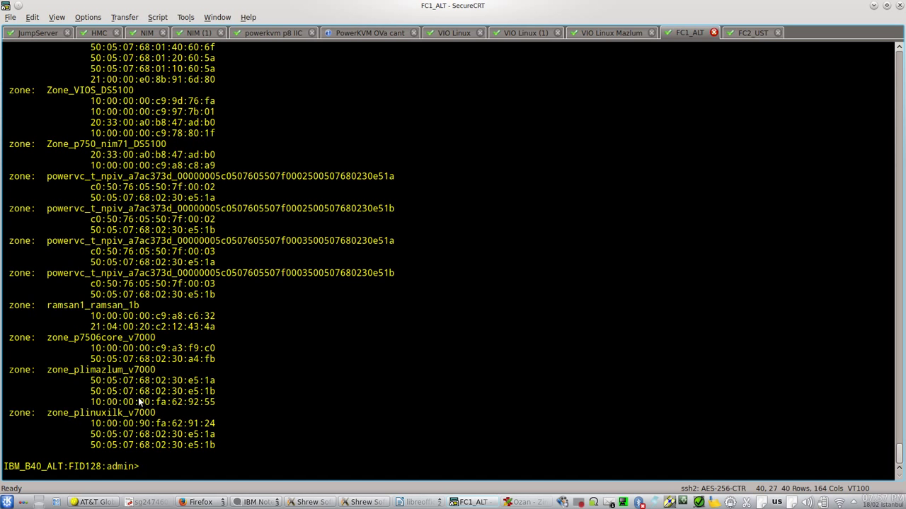
mouse_move(232, 297)
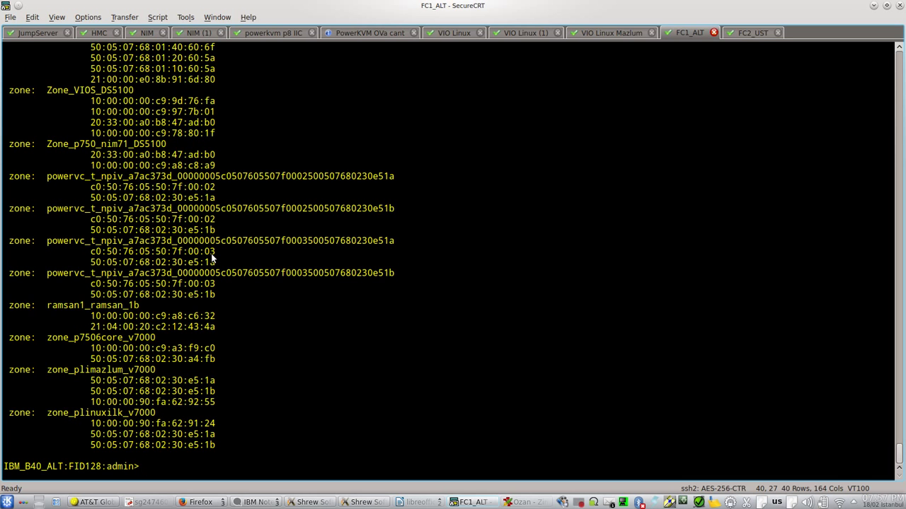
mouse_move(693, 48)
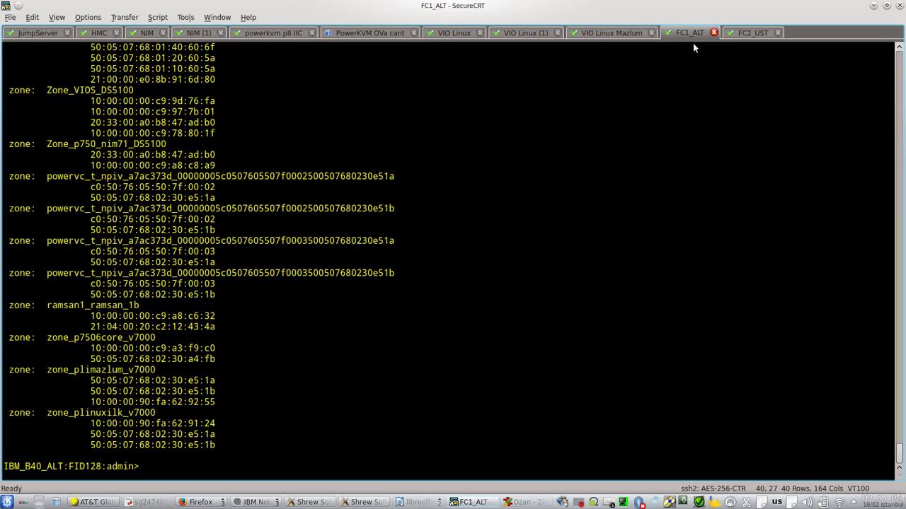
left_click(753, 33)
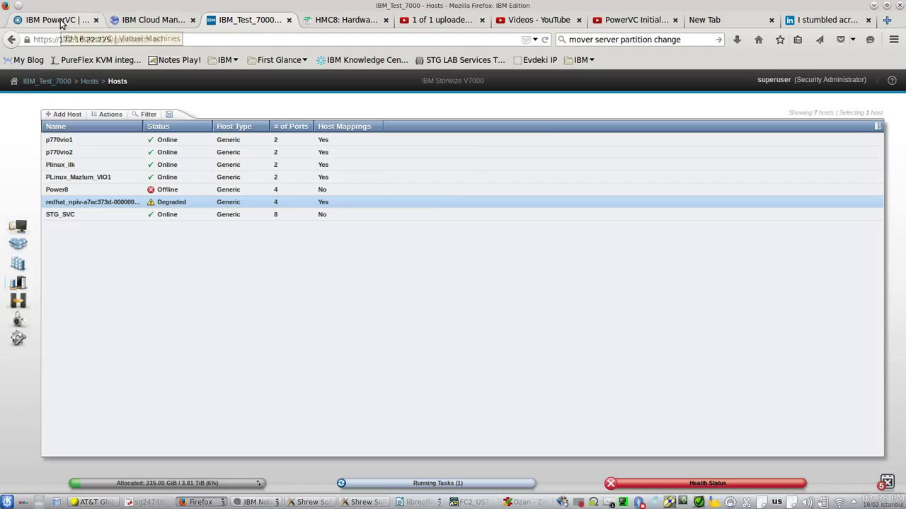
Log into redhat-npiv at 172.16.22.63 as root and show its eth0 address and filesystems
left_click(49, 20)
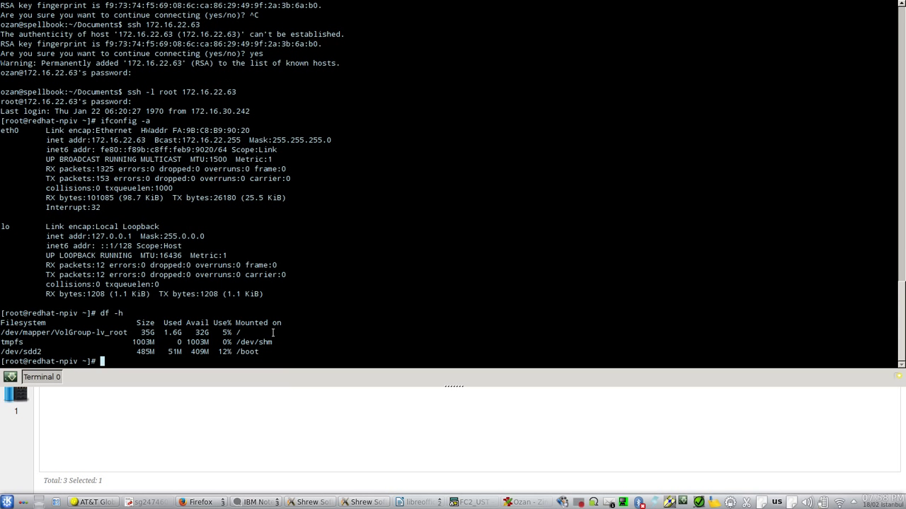
mouse_move(81, 296)
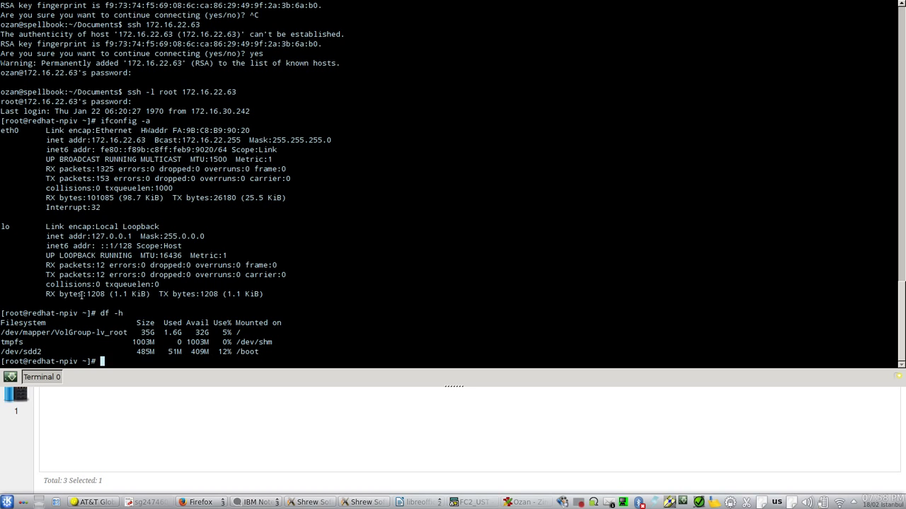